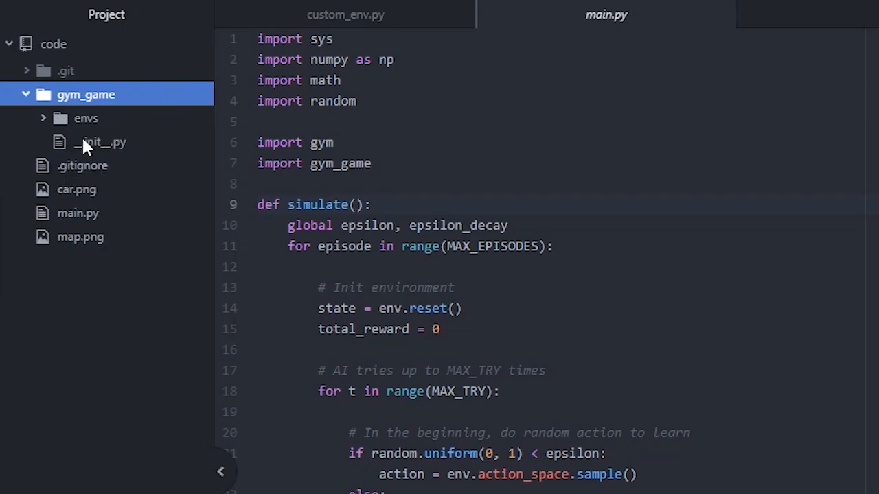
# View gym_game/__init__.py then envs/__init__.py importing custom_env and pygame_2d
pyautogui.click(99, 141)
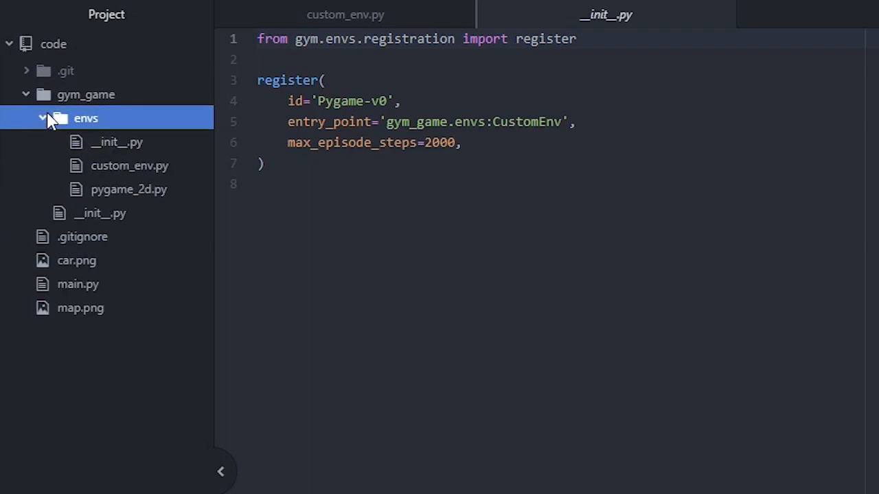
pyautogui.click(117, 141)
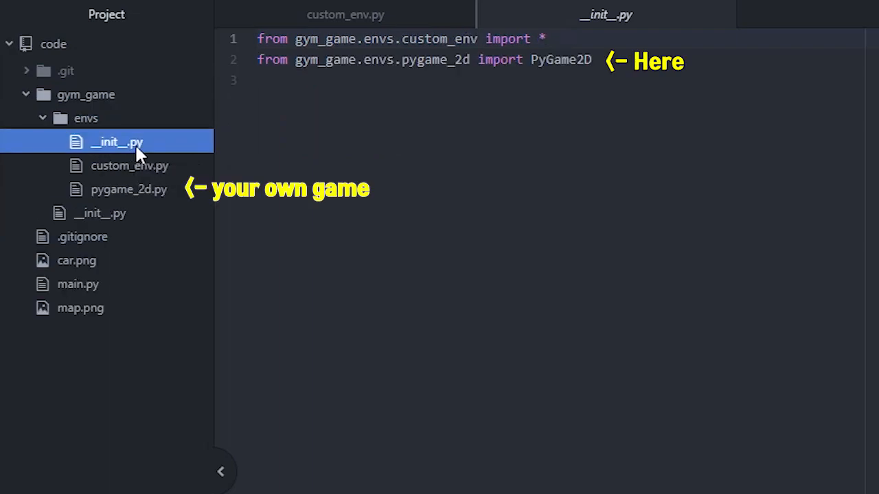
pyautogui.moveTo(154, 376)
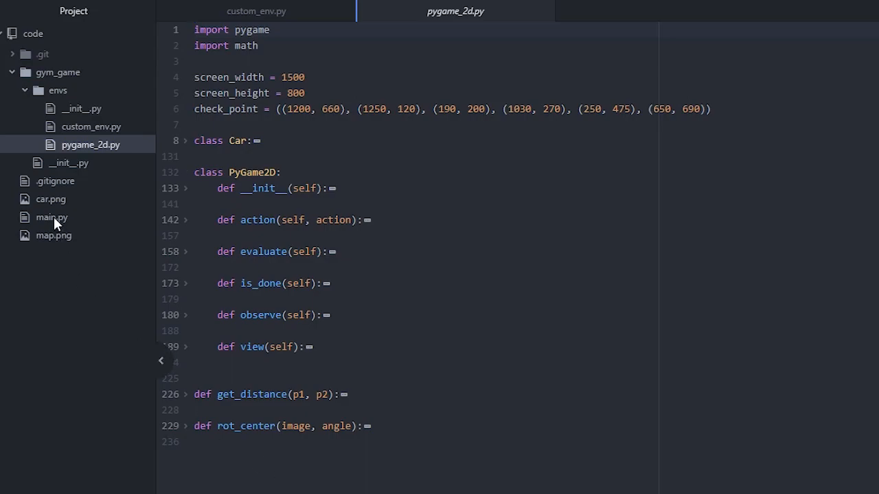
# Show main.py's __main__ block with the zero-filled q_table and simulate() call, simulate() folded
pyautogui.click(51, 217)
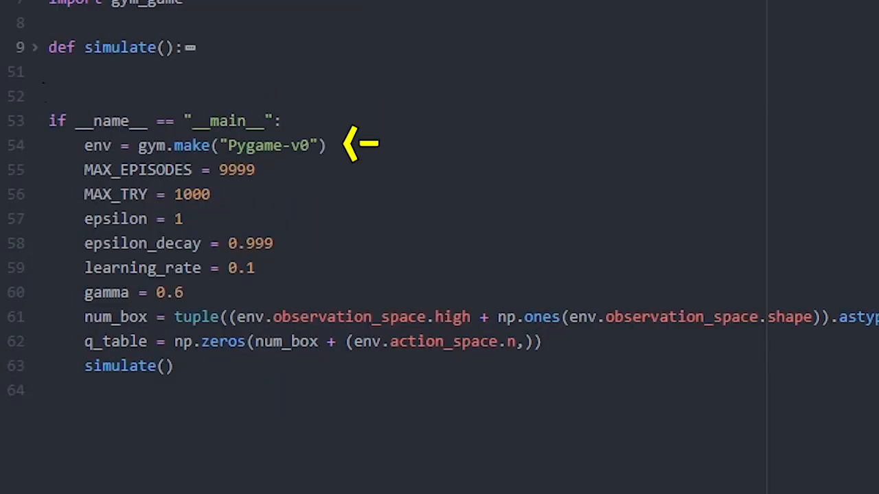
pyautogui.click(99, 142)
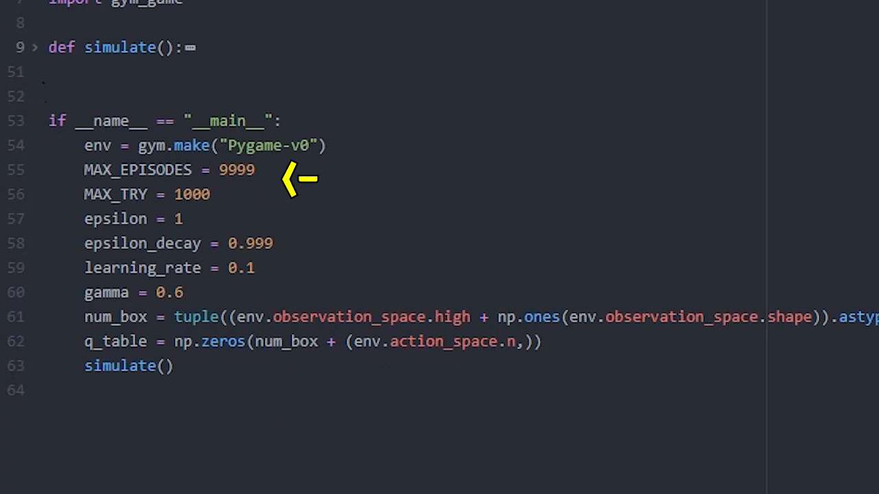
pyautogui.click(102, 141)
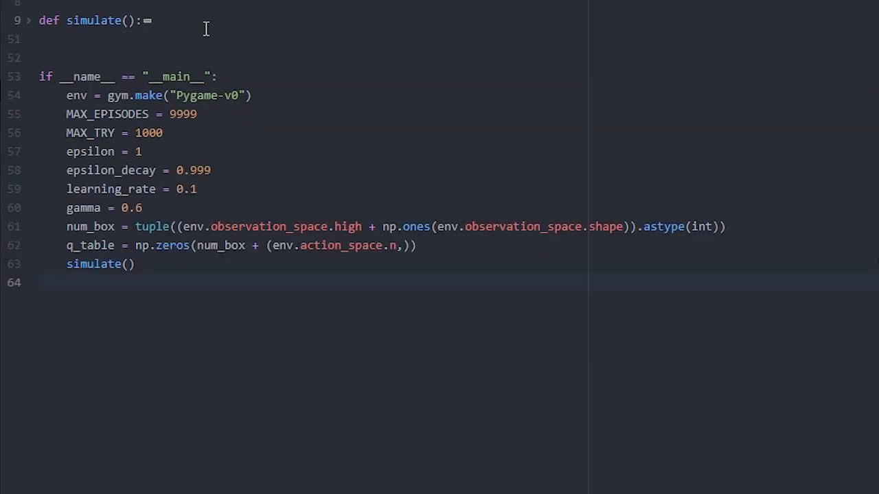
# Unfold simulate() to reveal the episode loop, epsilon-greedy choice and Q-table update
pyautogui.click(30, 20)
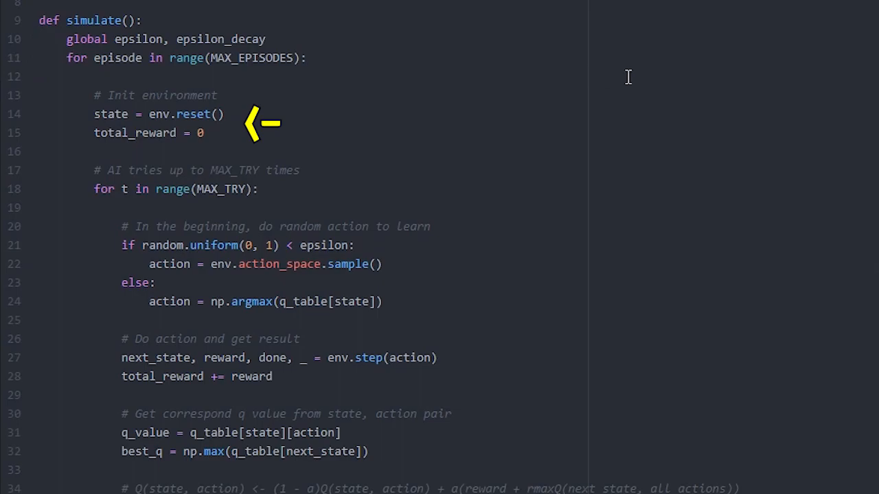
pyautogui.moveTo(220, 62)
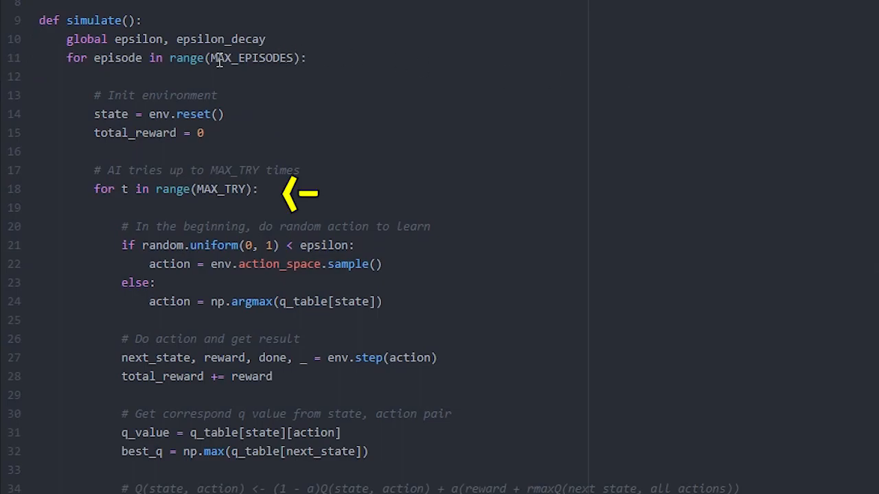
pyautogui.moveTo(822, 77)
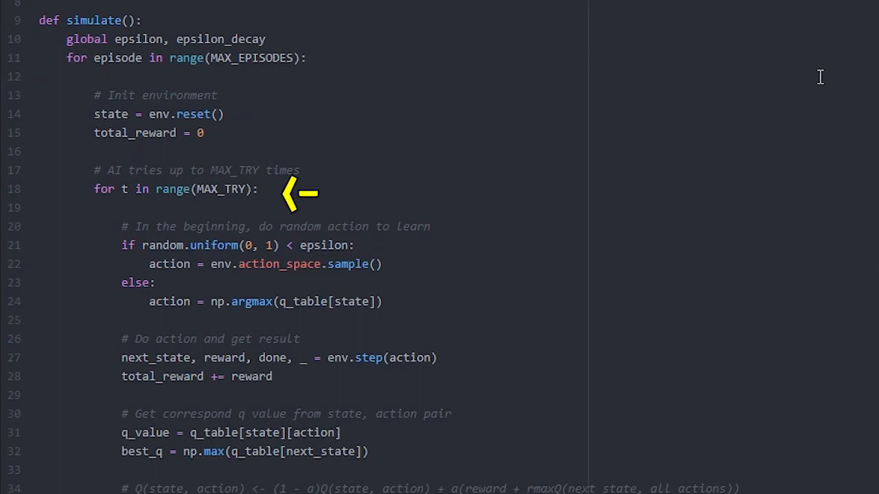
pyautogui.scroll(-3)
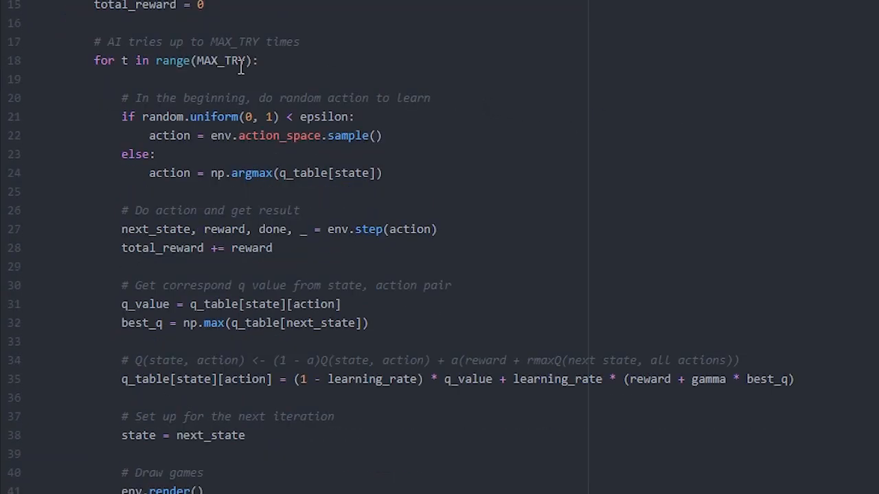